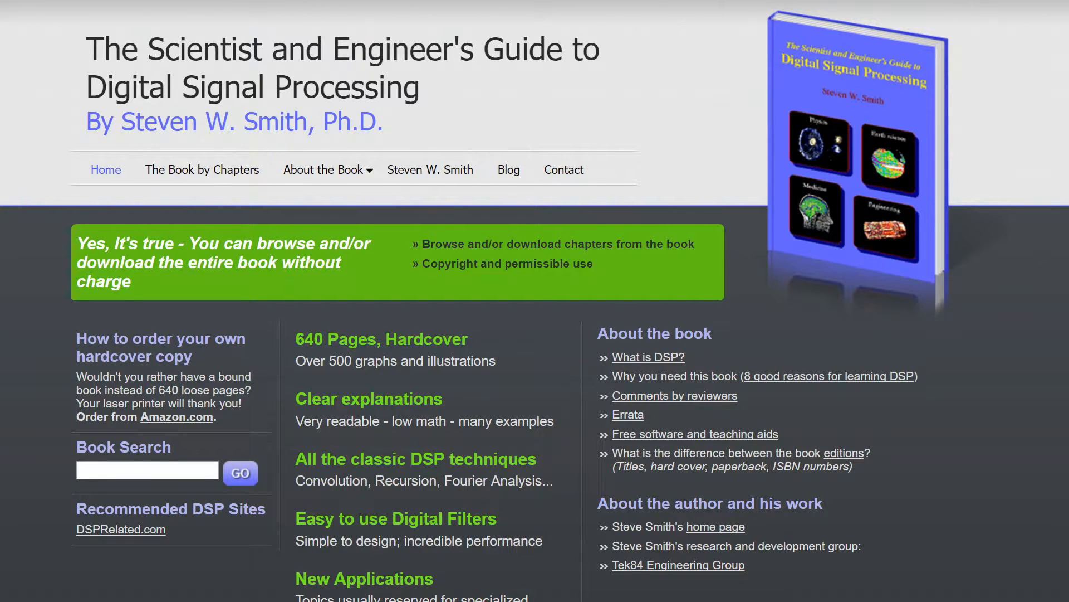
mouse_move(184, 174)
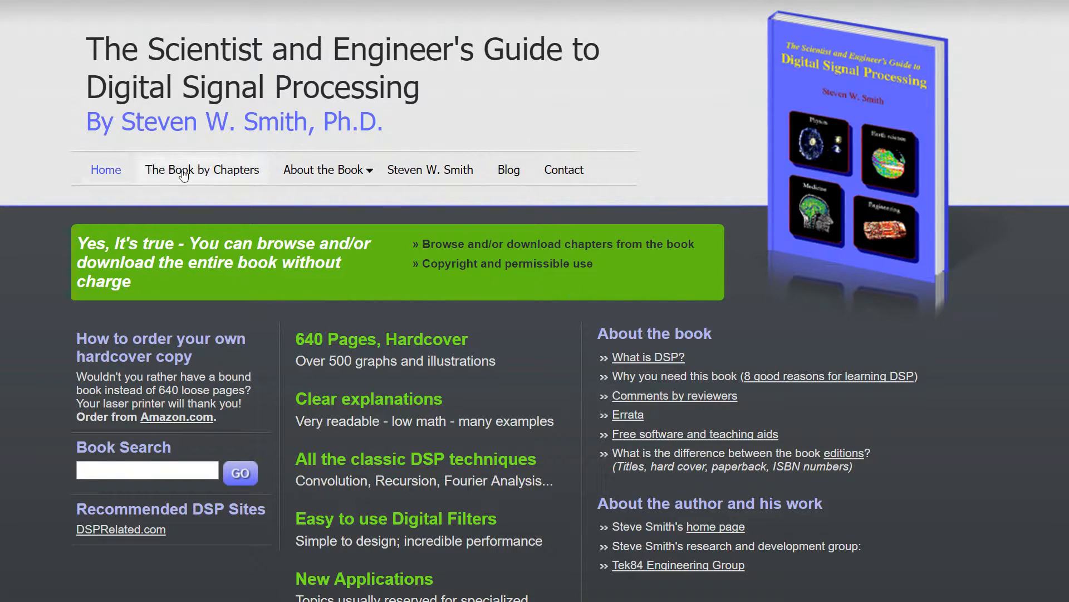
Show 'The Book by Chapters' page with the table of contents for chapters 2-4 in view.
left_click(200, 170)
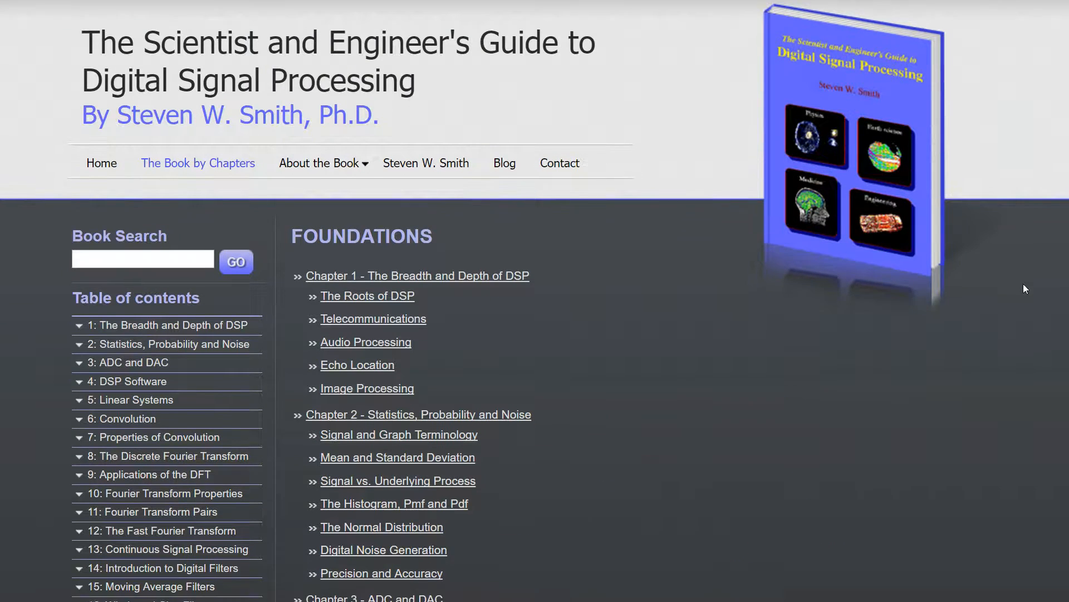
scroll("down", 3)
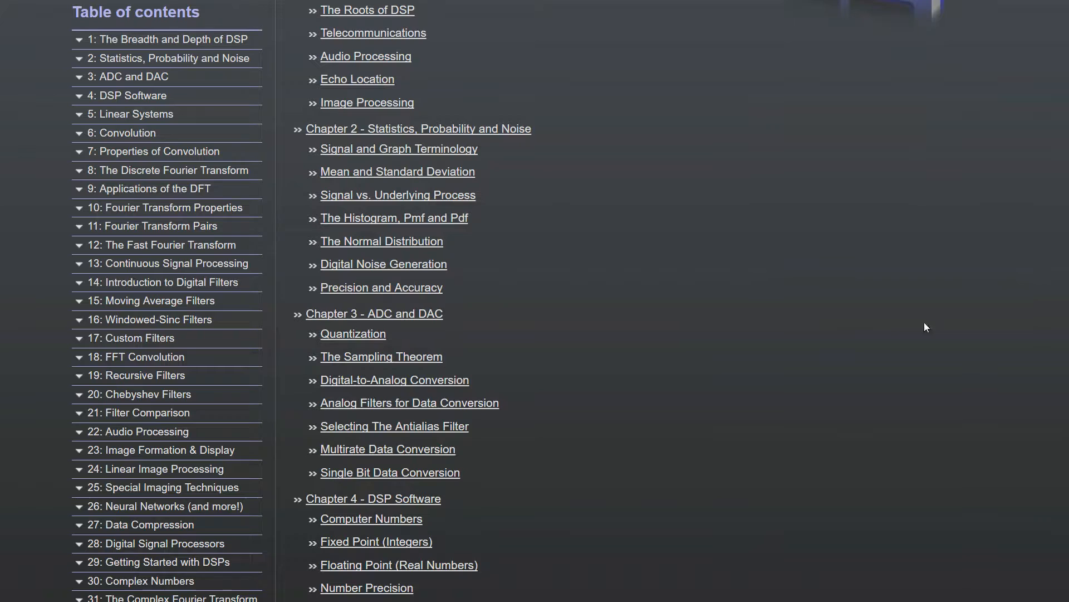
mouse_move(124, 156)
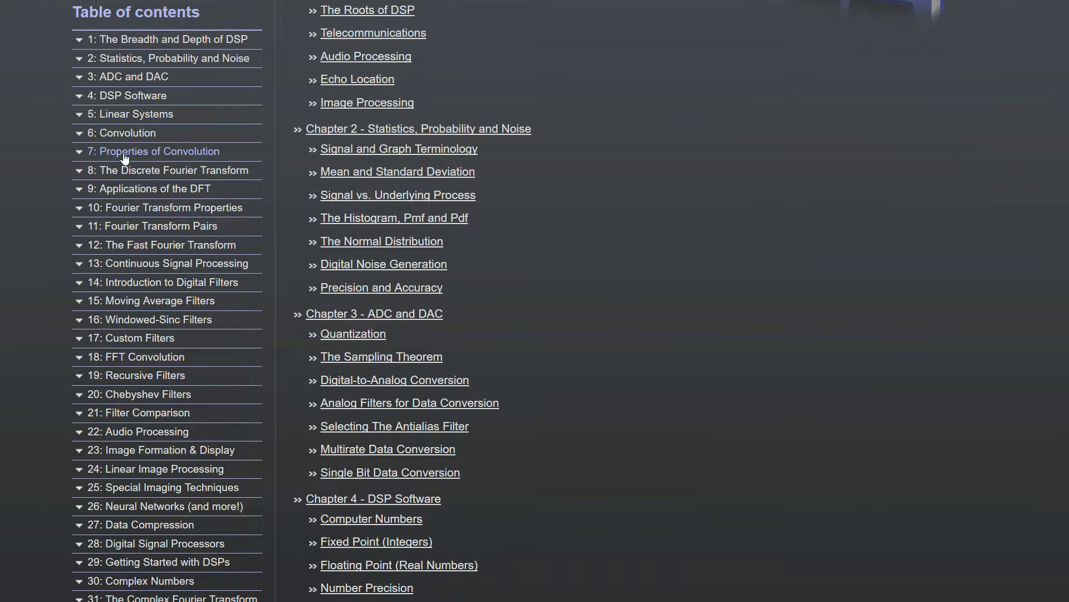
mouse_move(127, 143)
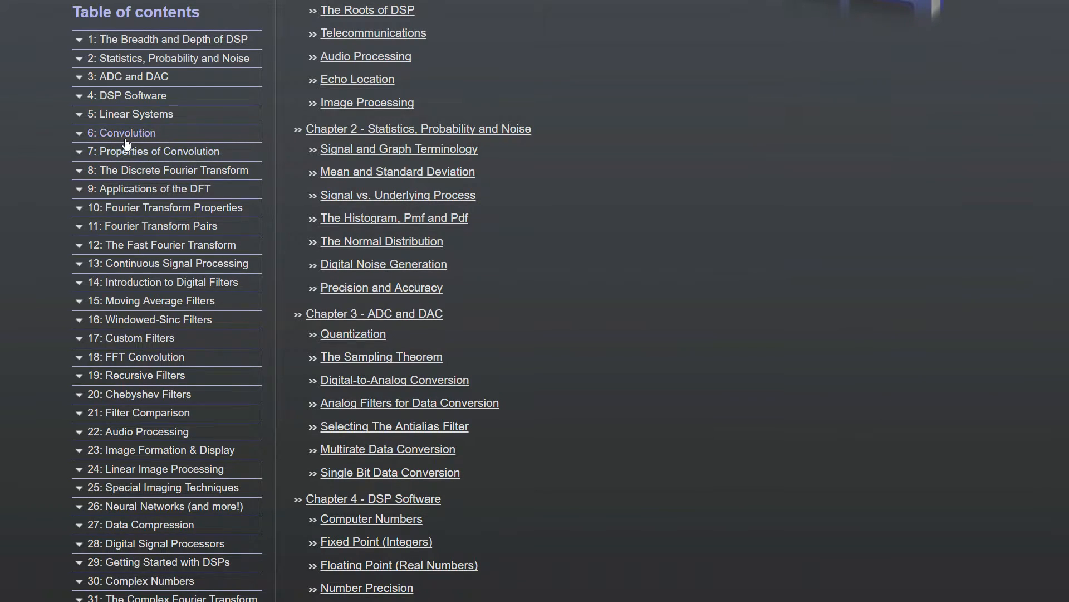
mouse_move(626, 280)
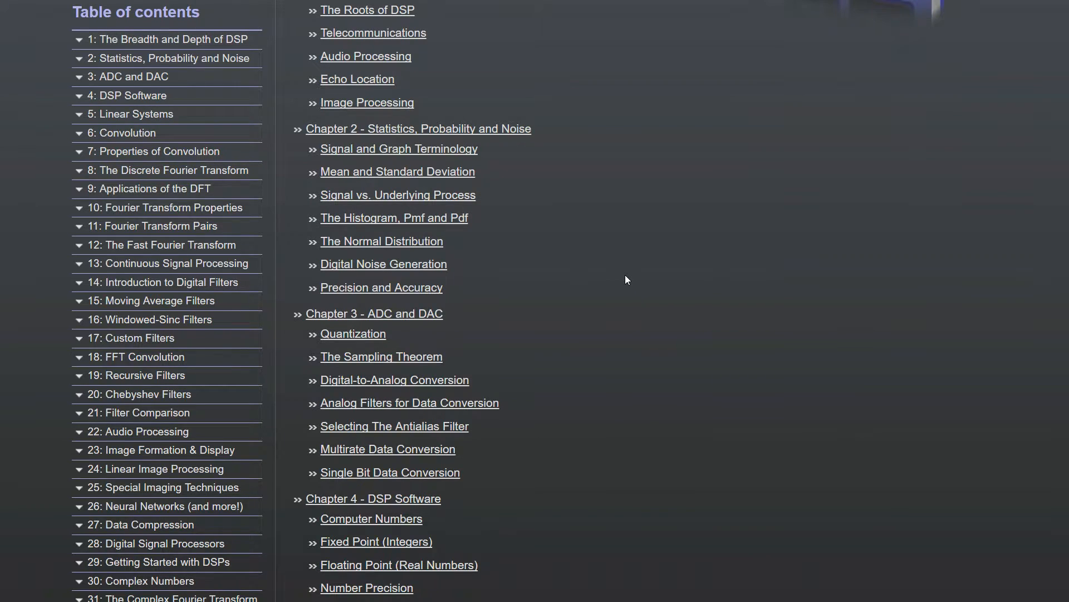